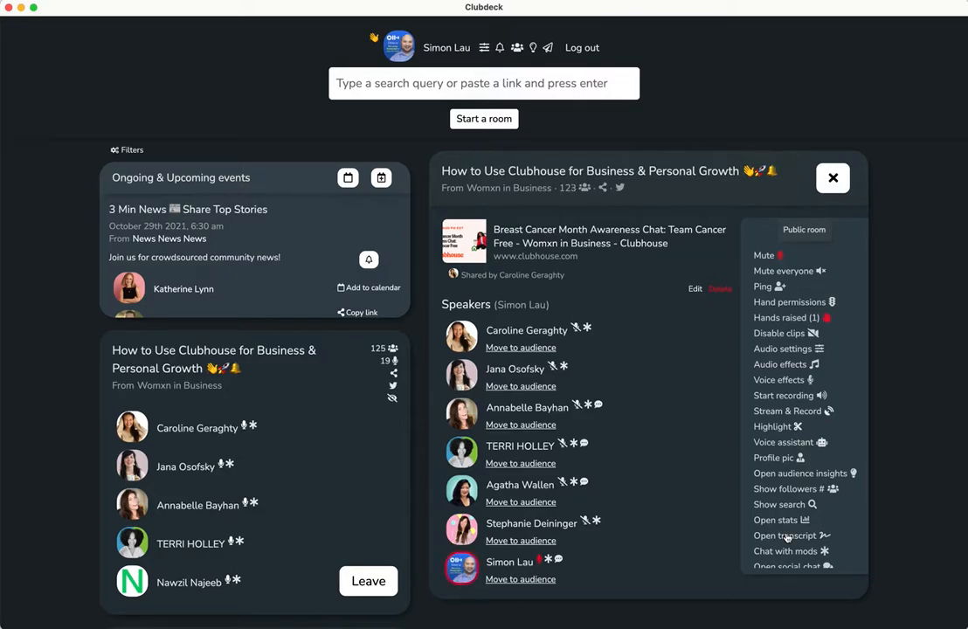
mouse_move(697, 520)
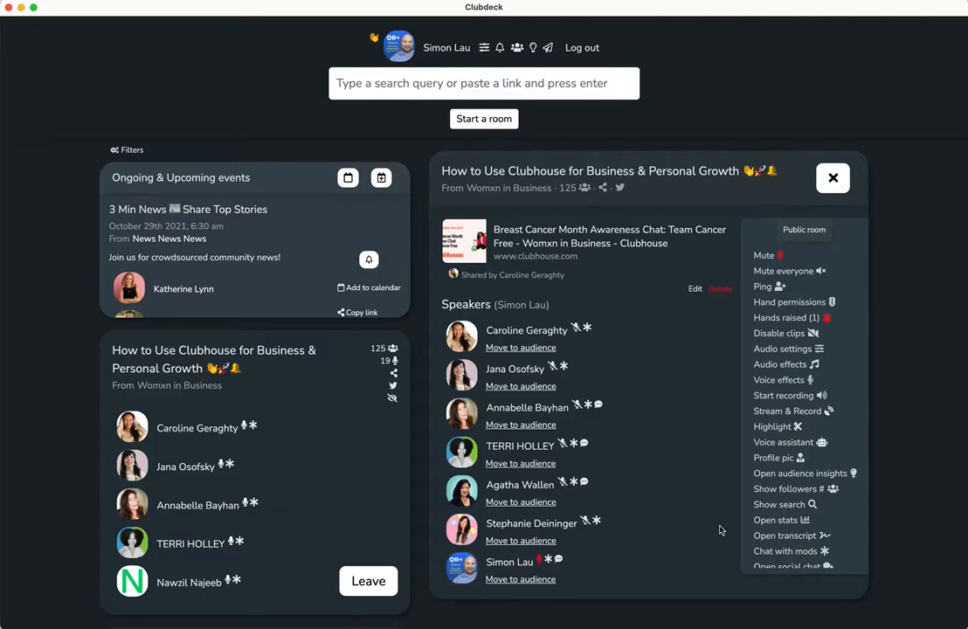
Bring up the room's Otter.ai transcript panel and start recording via Get started
click(790, 535)
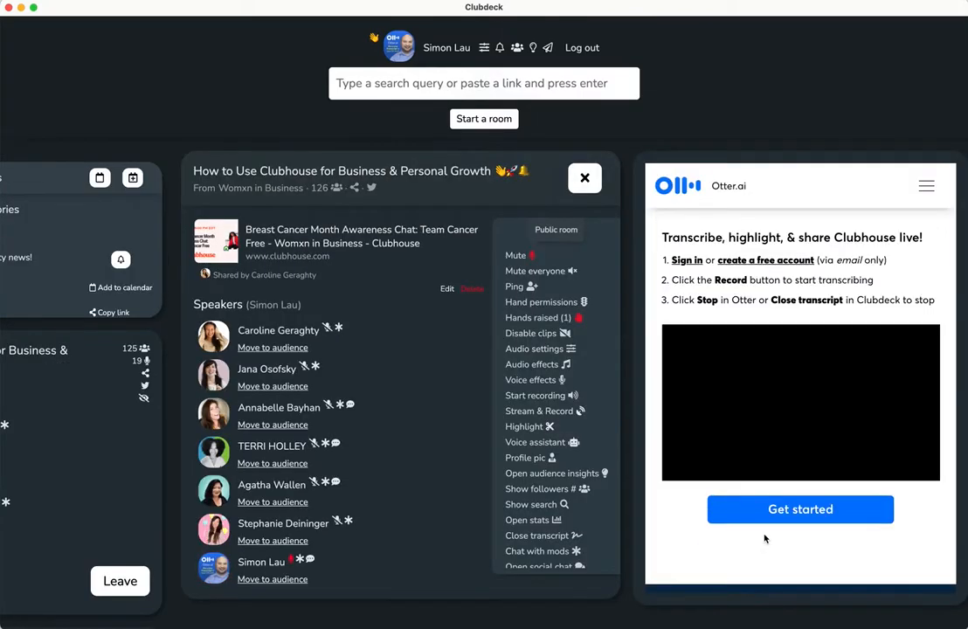
click(800, 510)
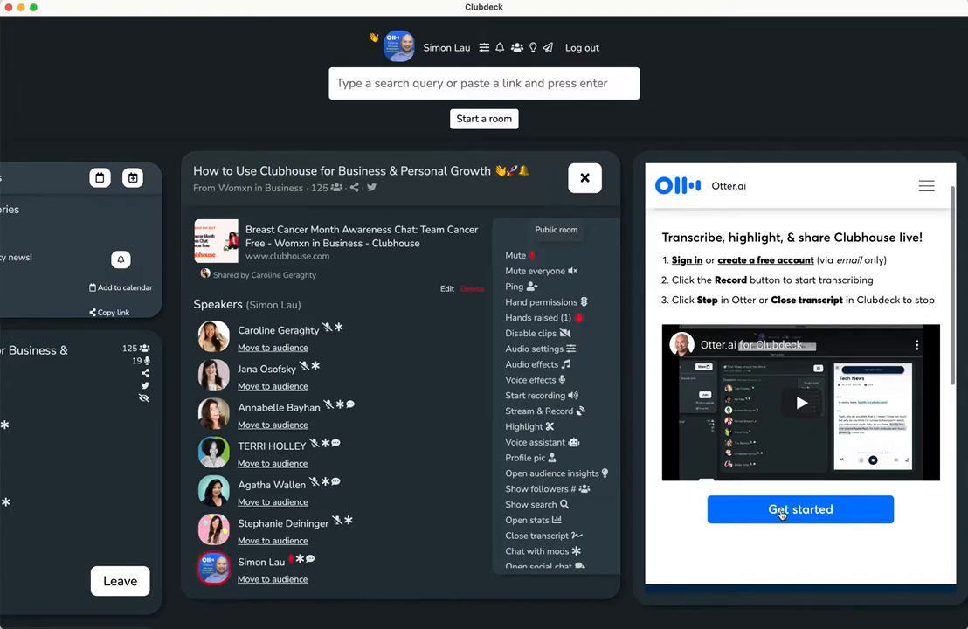
click(800, 509)
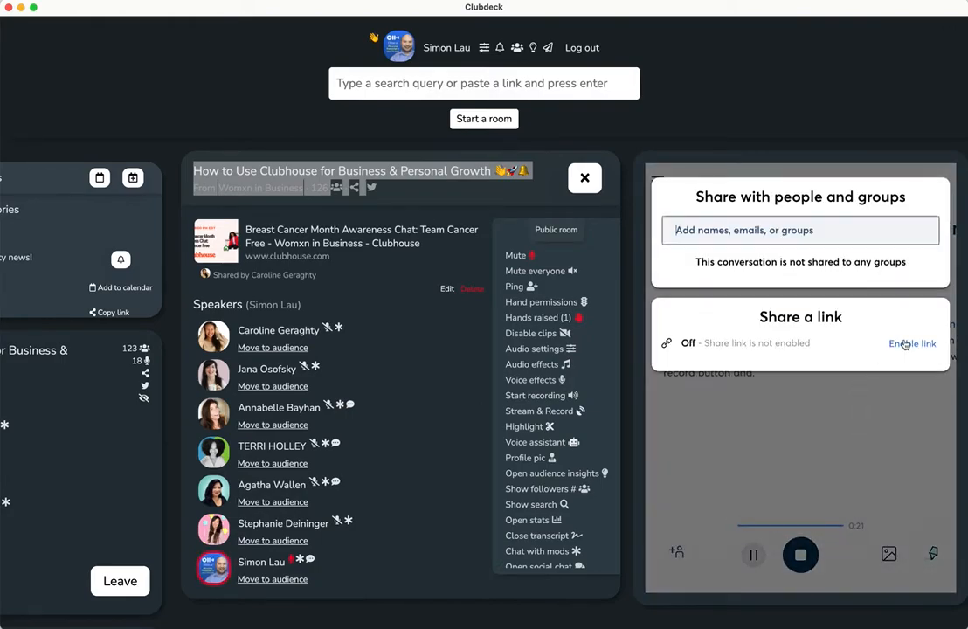
Enable the conversation's share link and copy it to the clipboard
click(913, 343)
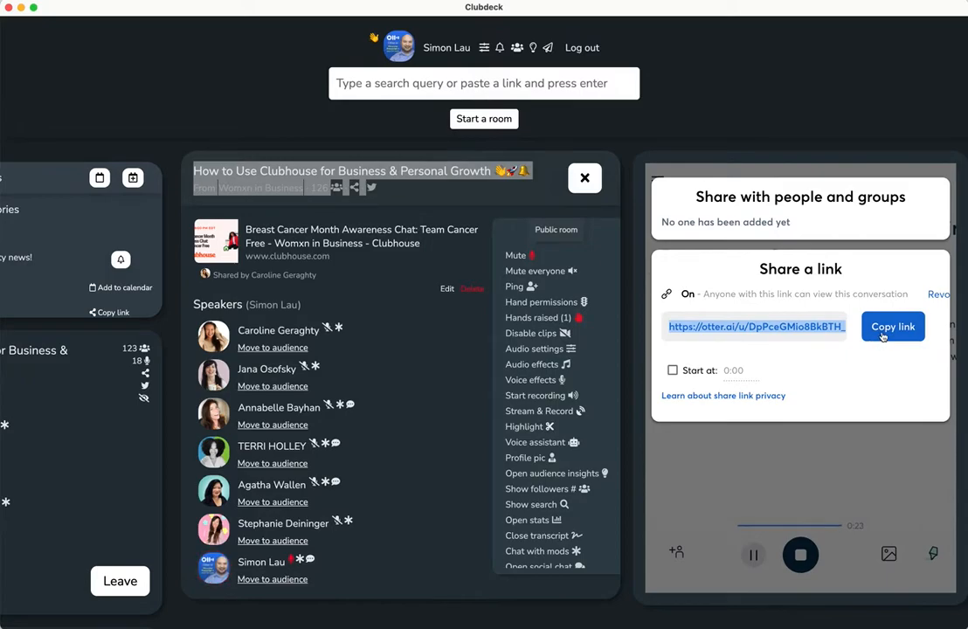
click(892, 326)
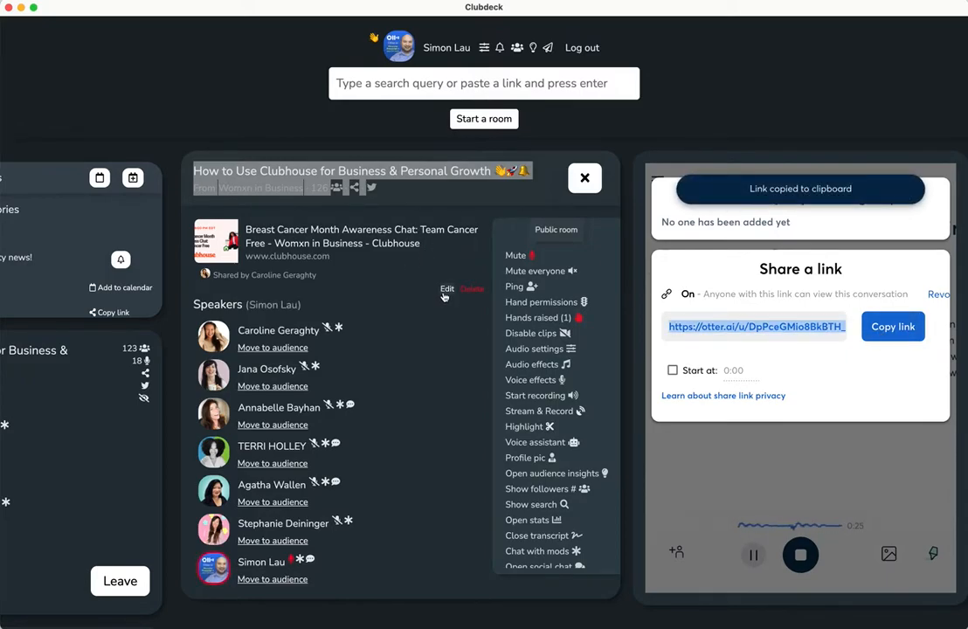